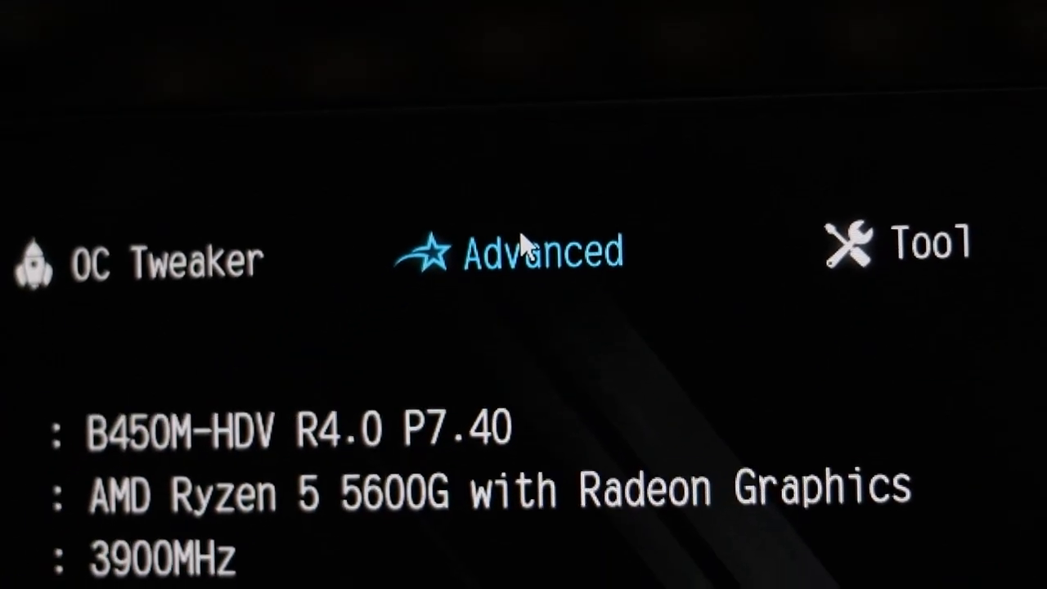
- In the BIOS Advanced > CPU Configuration page, set SVM Mode to Enabled
click(543, 248)
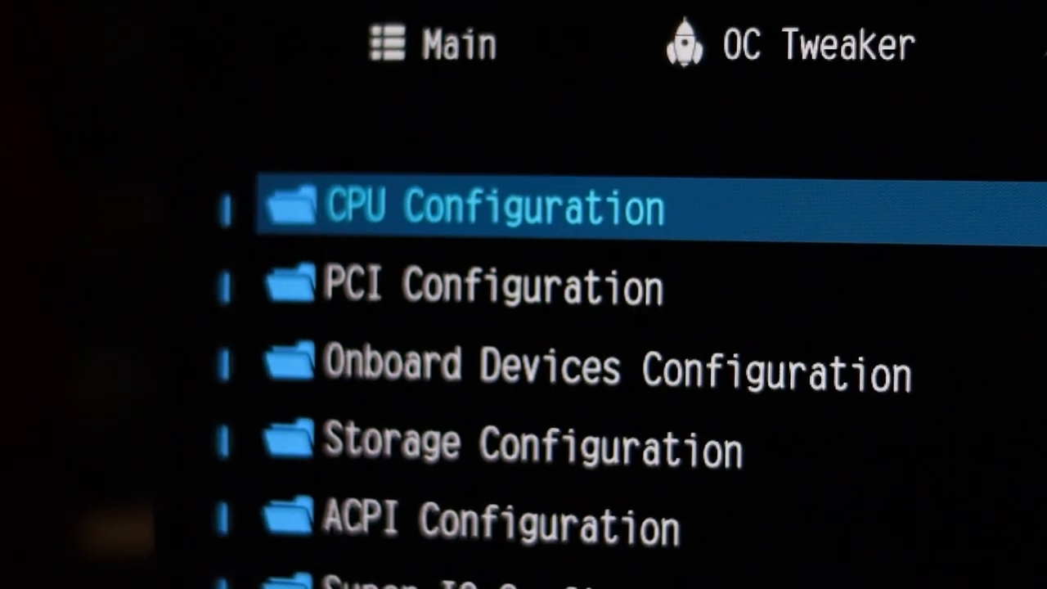
click(490, 206)
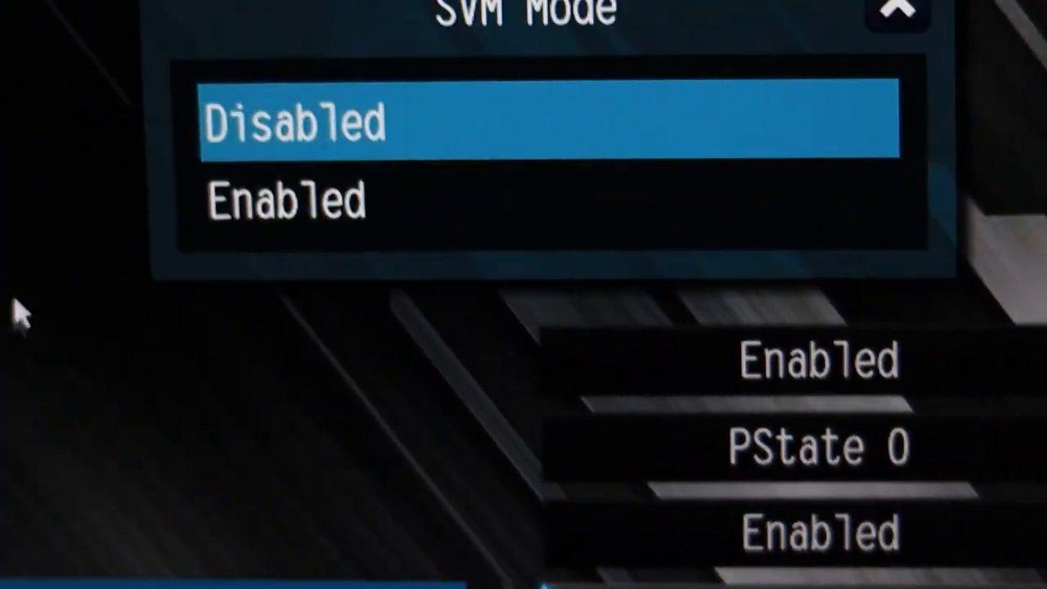
click(295, 123)
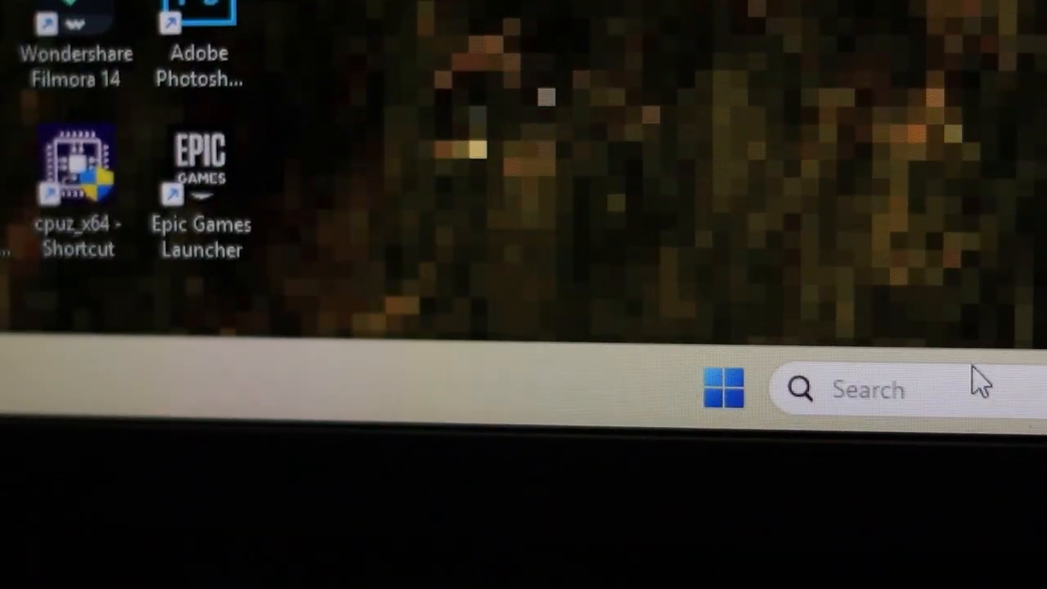
- Back in Windows, bring up the search panel to find Windows Features
click(723, 388)
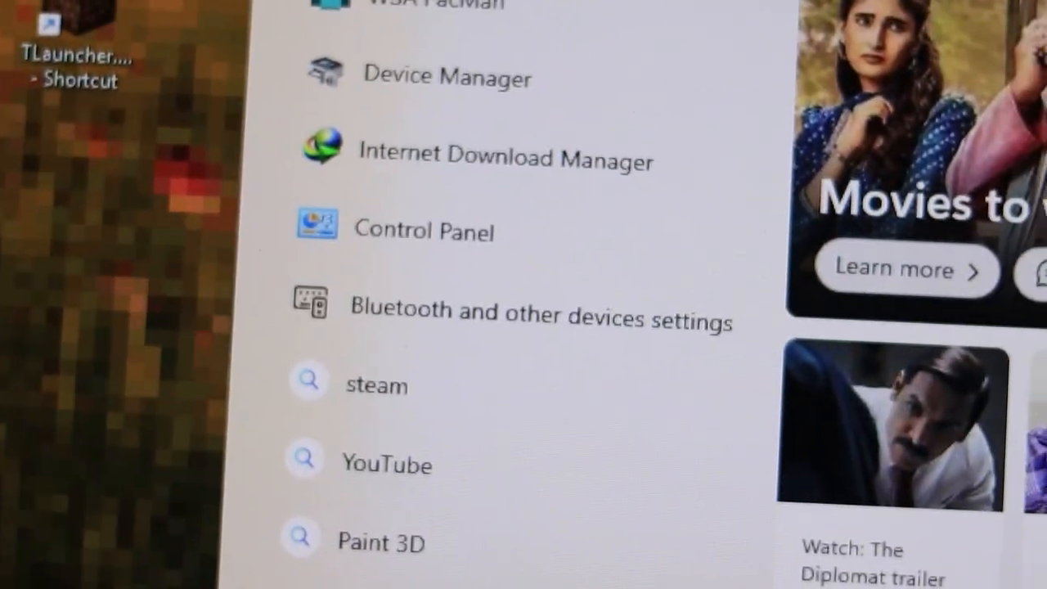
scroll(up, 3)
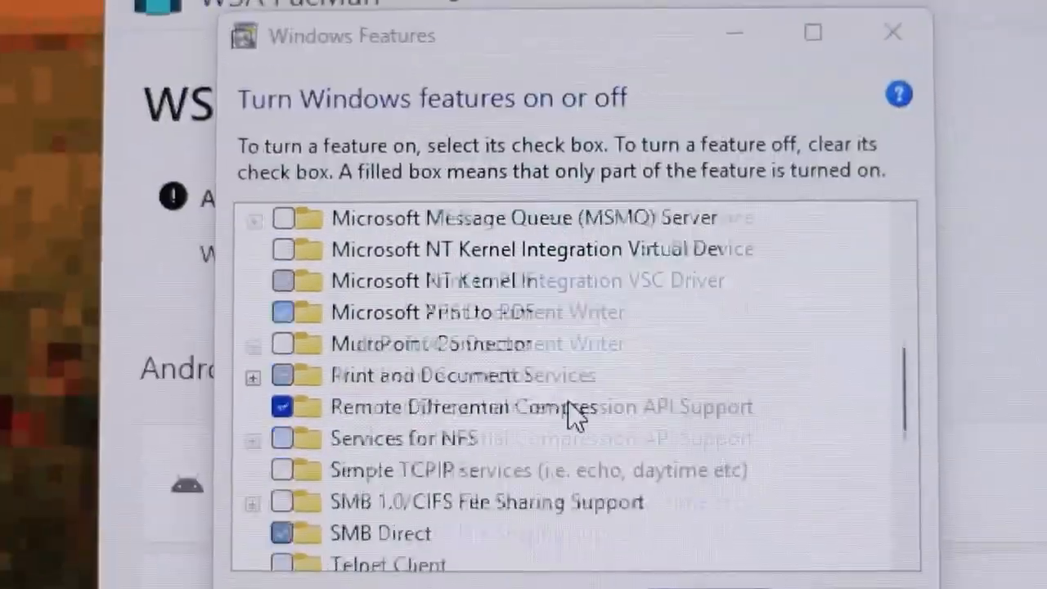
- Enable Virtual Machine Platform and Windows Hypervisor Platform and apply the changes with OK
scroll(down, 3)
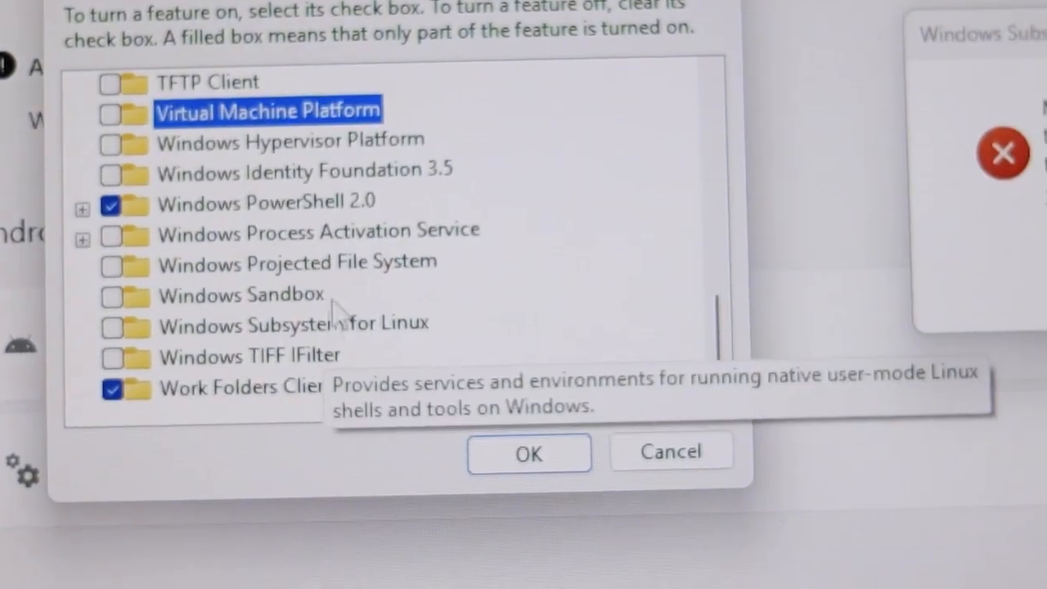
click(530, 452)
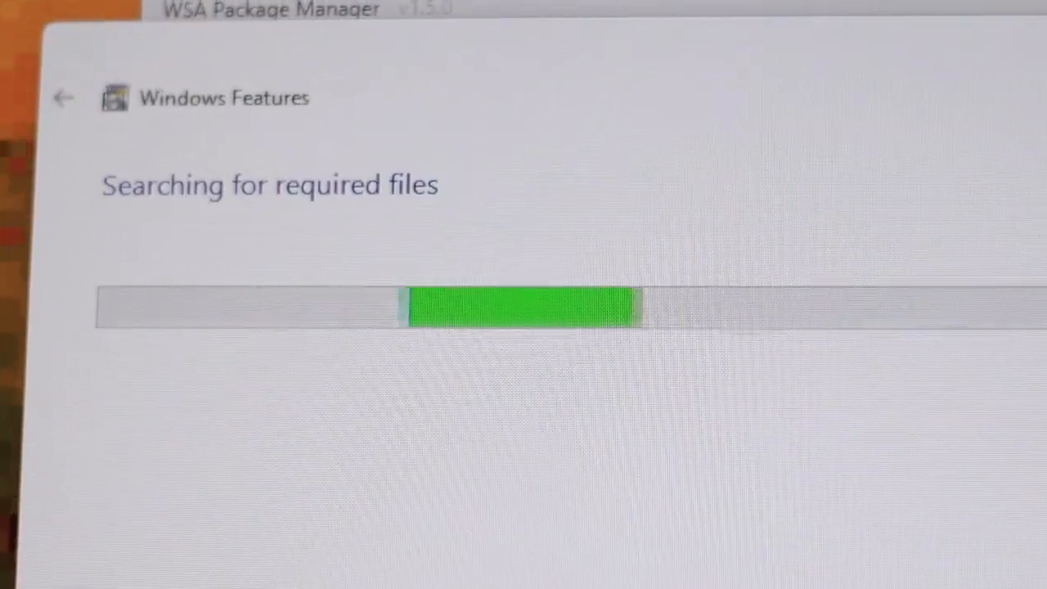